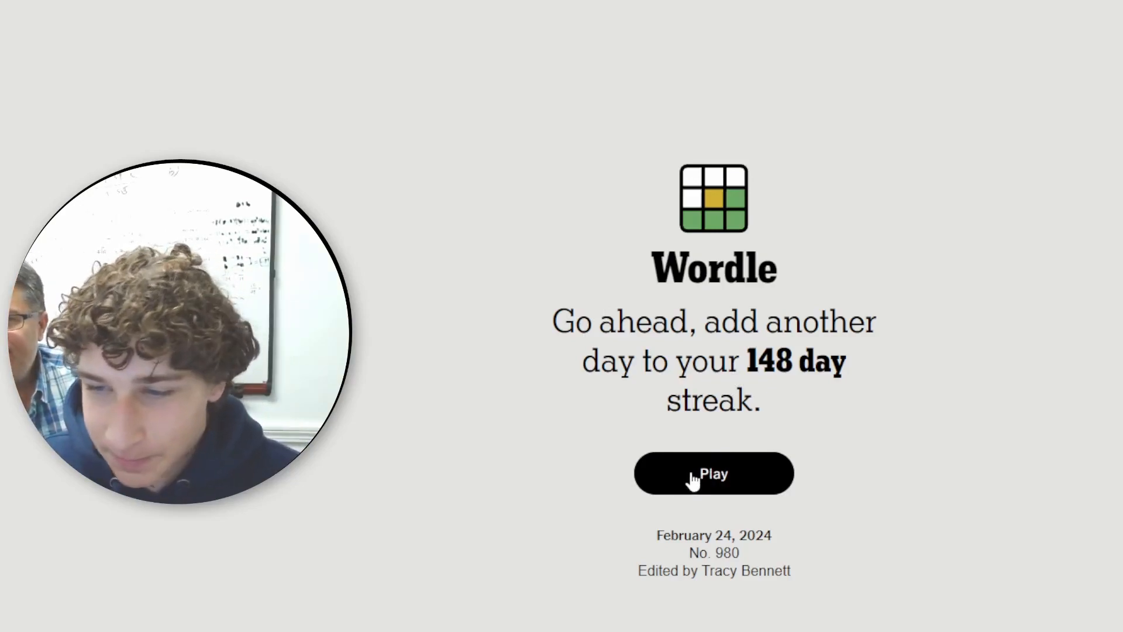
Step: Start today's Wordle puzzle No. 980 from the welcome screen
click(713, 473)
text(SAUCE)
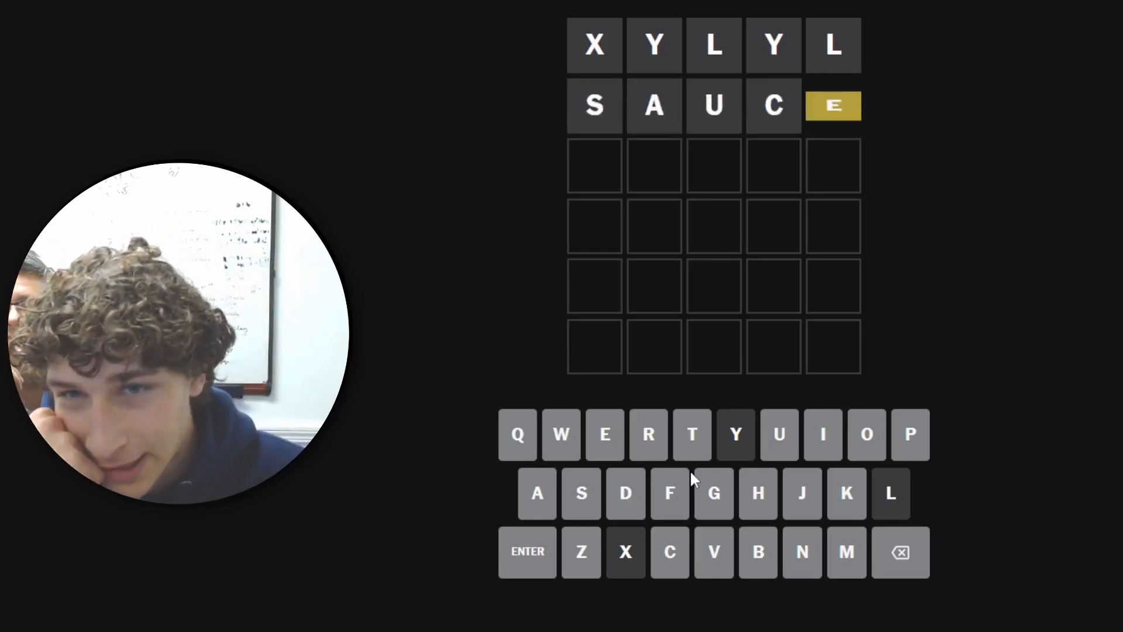
Step: Submit SAUCE as the second guess, revealing E as misplaced
click(603, 434)
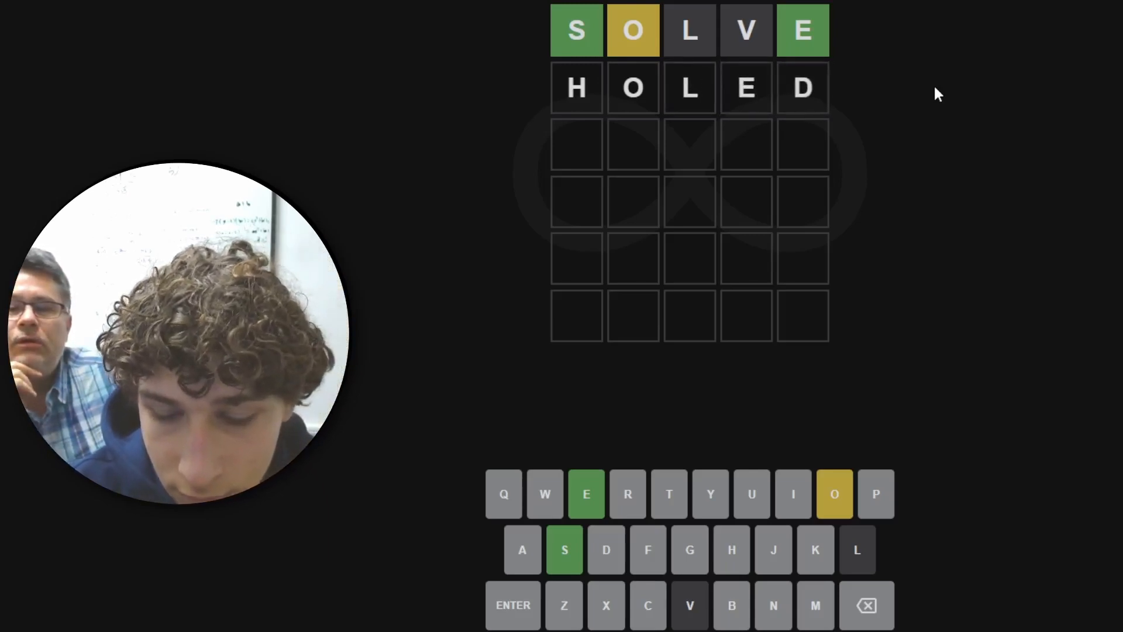
Step: Type S in place of D so the second row reads HOLES
text(S)
click(690, 201)
text(WRLEO)
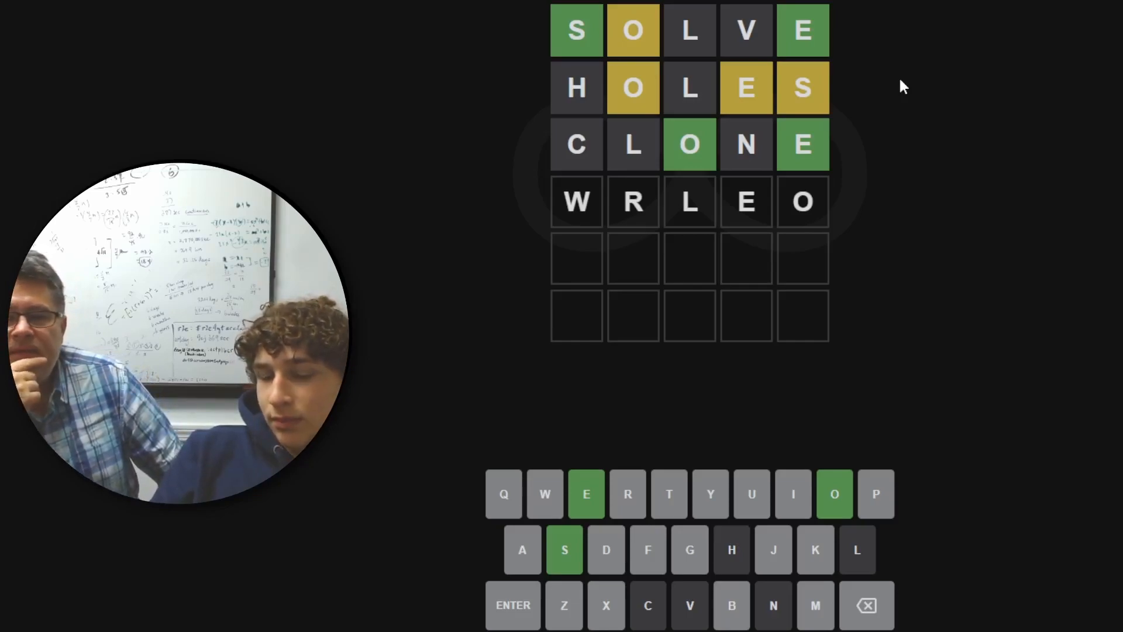
Step: Clear the unfinished PEARL entry to make room for POLES
click(866, 604)
text(PEARL)
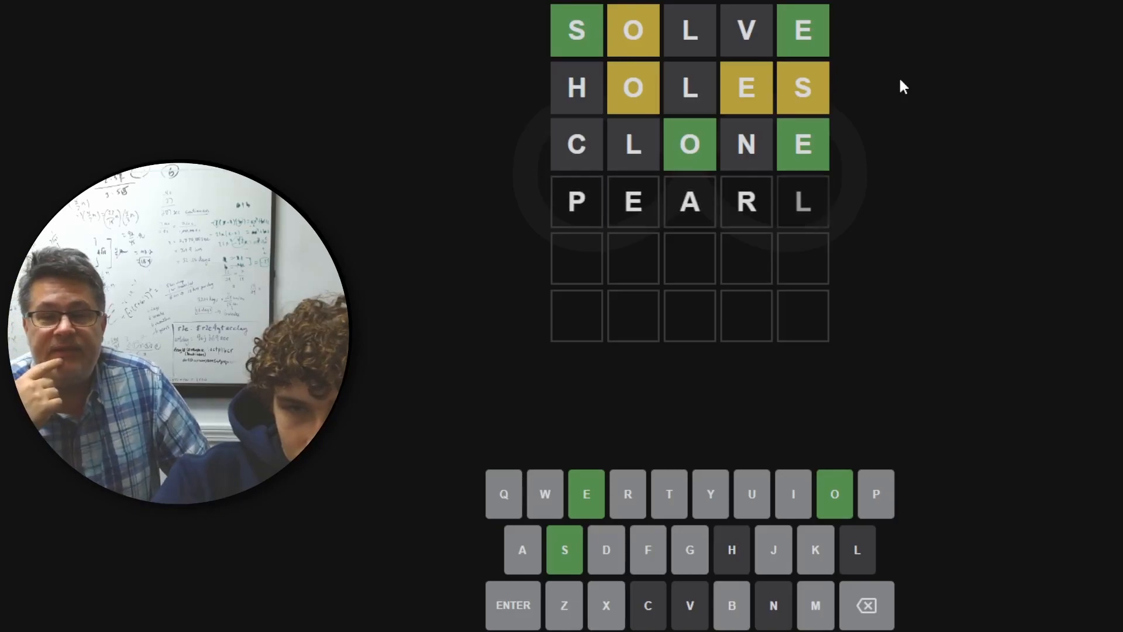
key(Backspace)
text(SWOR)
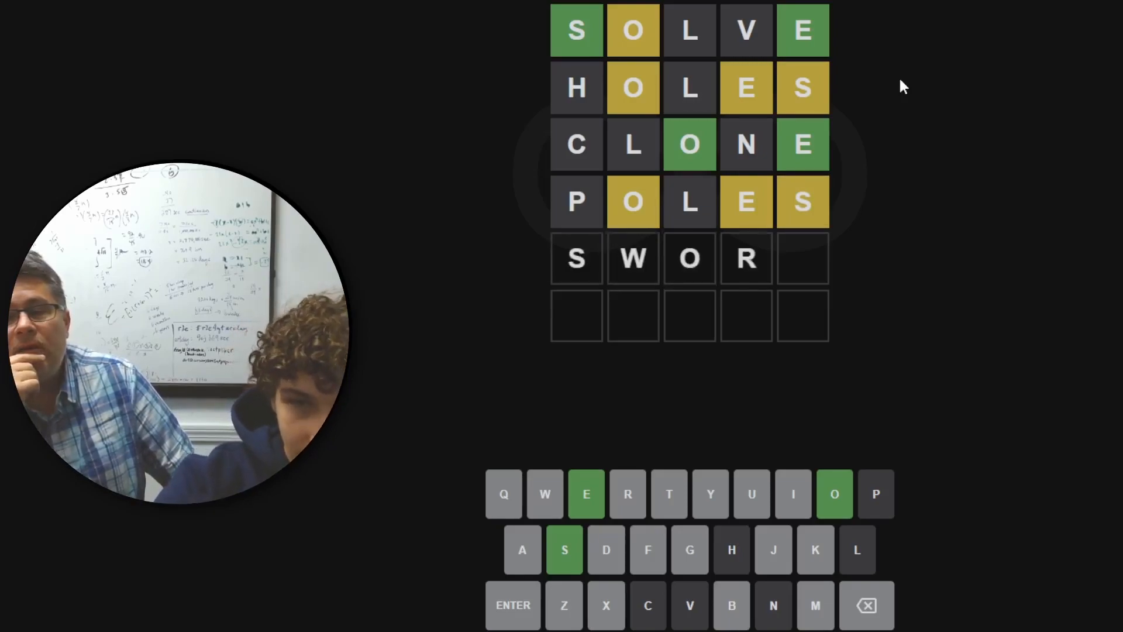
Step: Type the final E to complete SWORE in the fifth row
text(E)
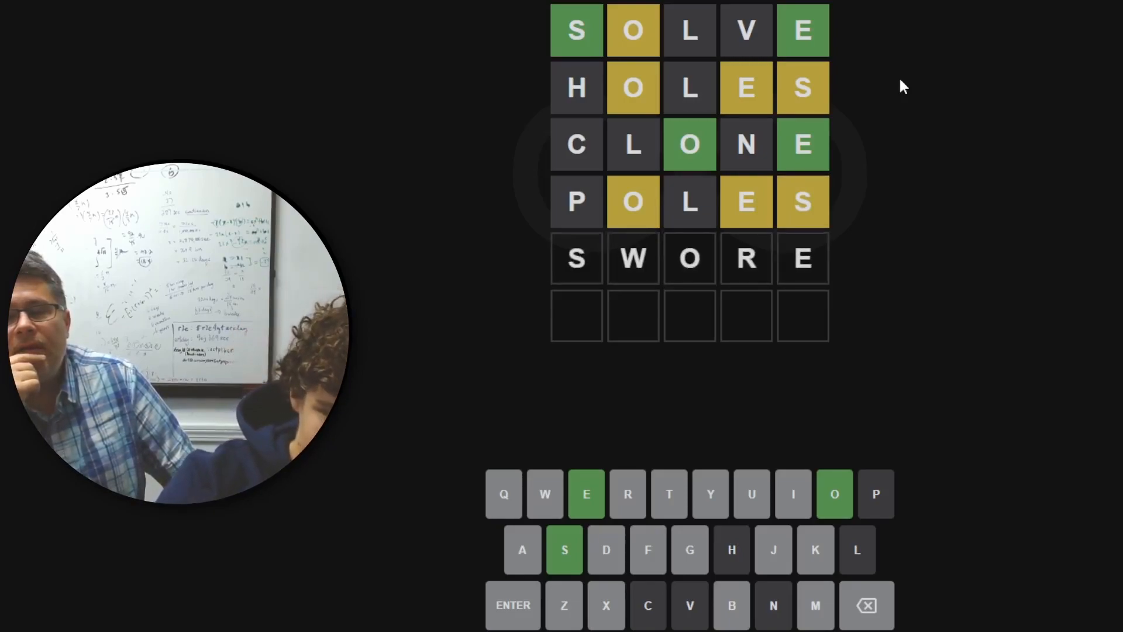